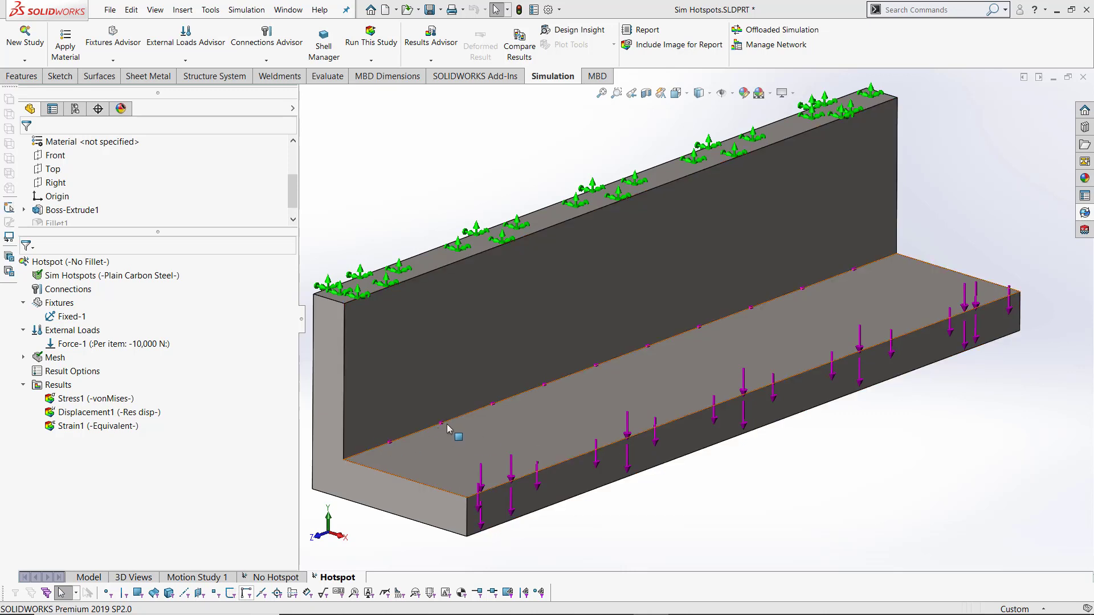
# Create a solid mesh on the L-bracket with the default mesh settings
pyautogui.click(23, 357)
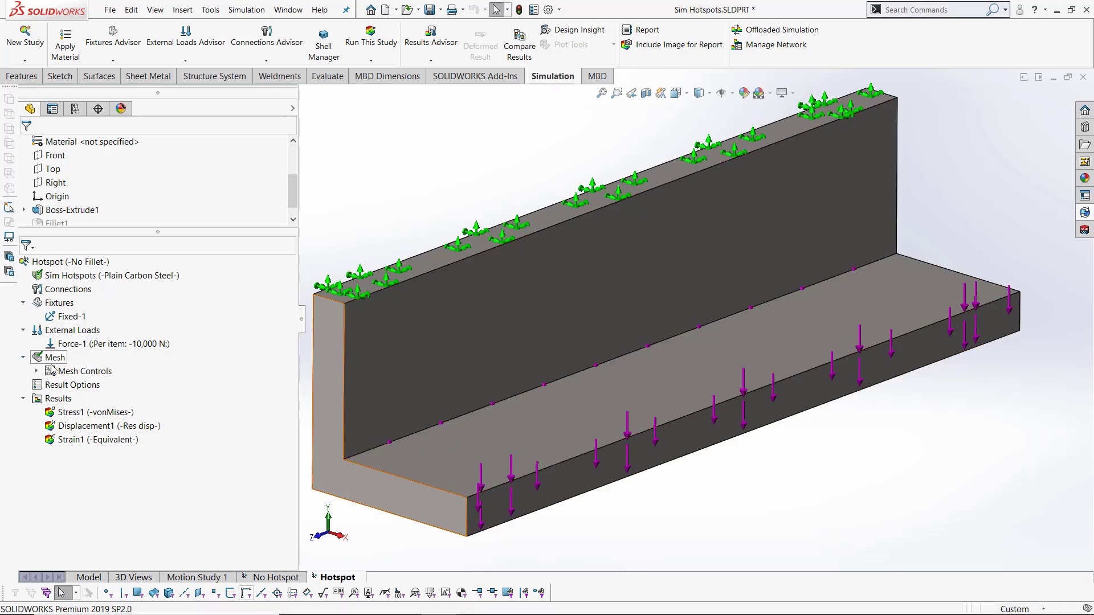
pyautogui.rightClick(54, 357)
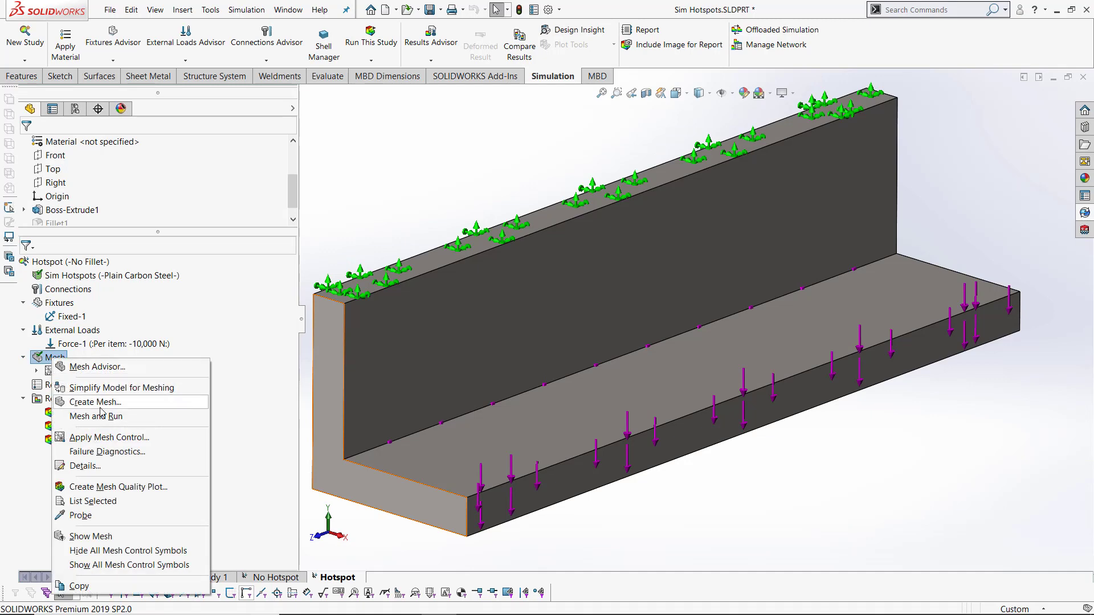
pyautogui.click(92, 417)
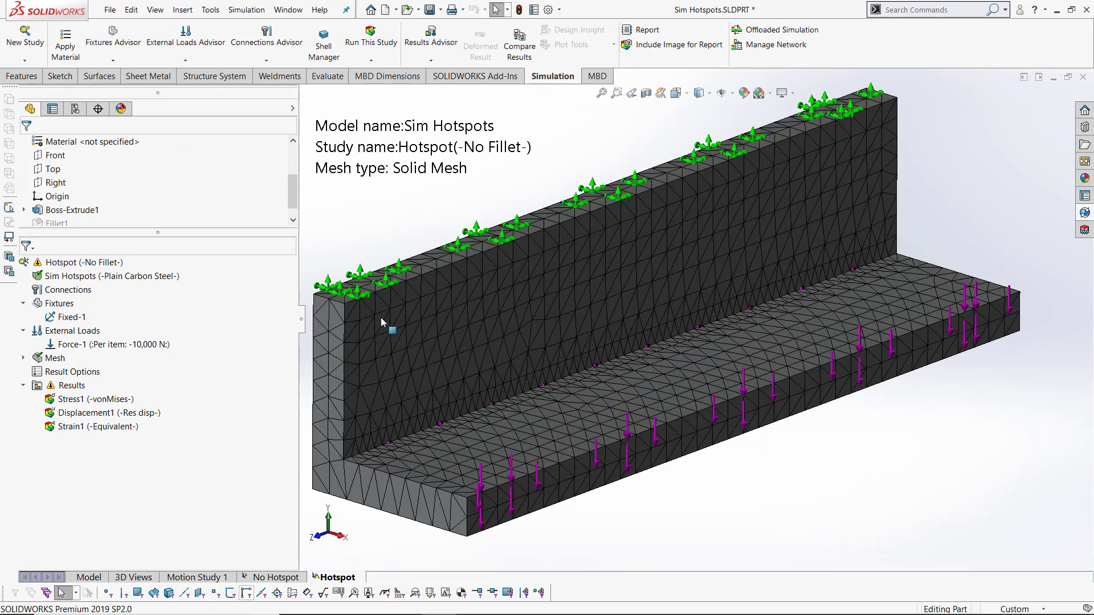
pyautogui.moveTo(499, 419)
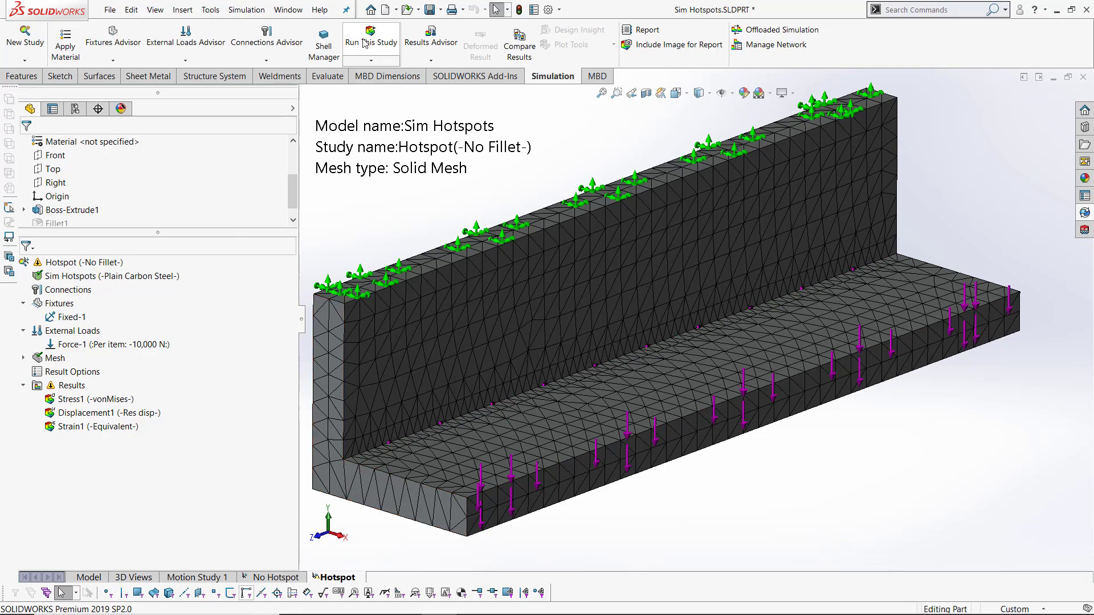
# Run the static study to get the bracket's von Mises stress plot
pyautogui.click(366, 37)
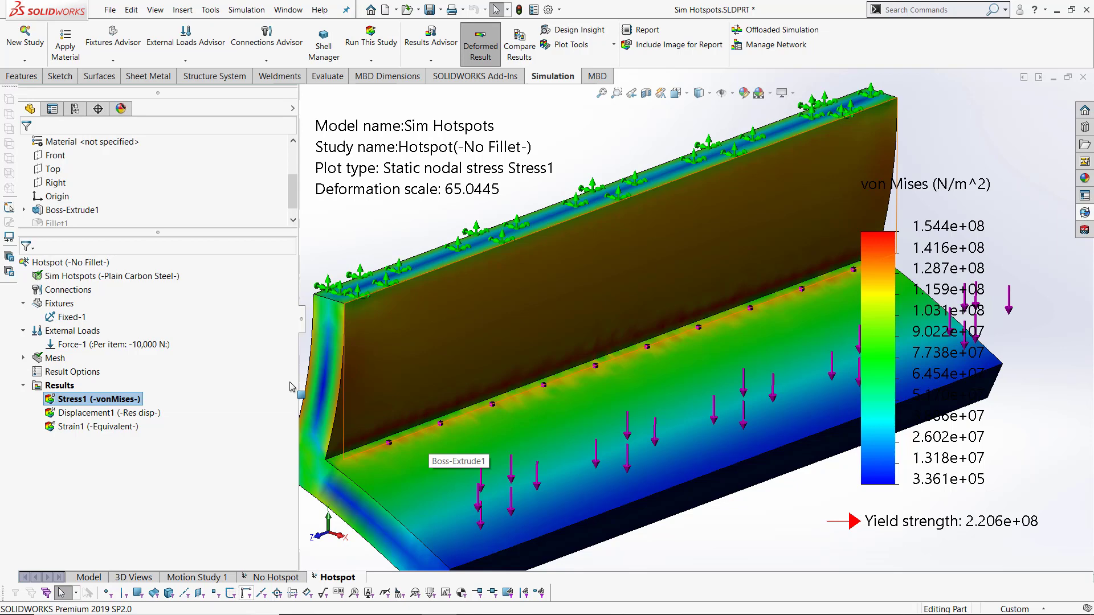
pyautogui.rightClick(59, 385)
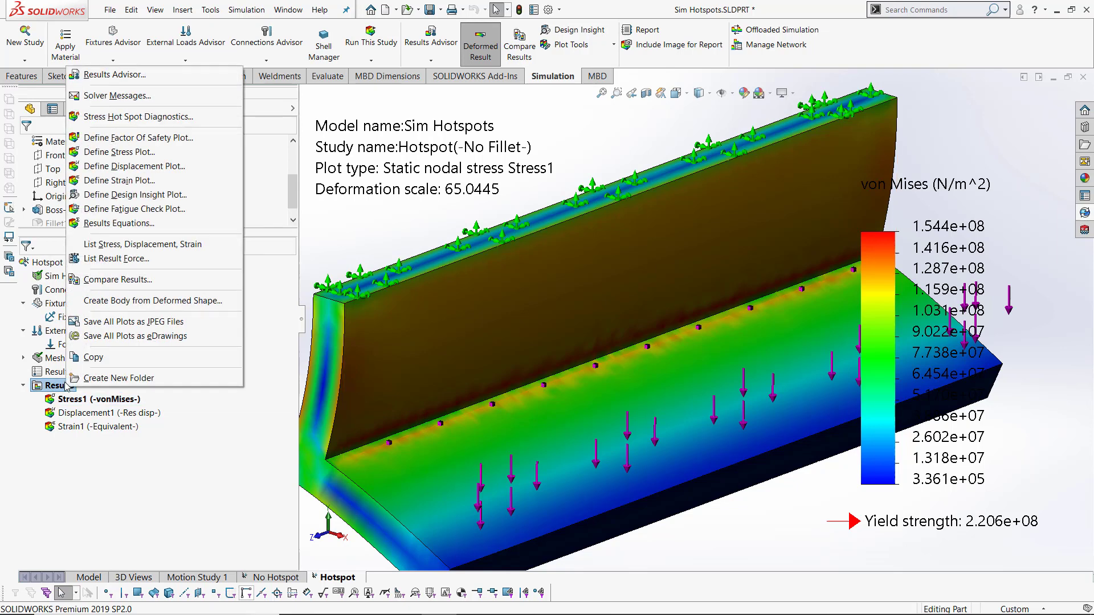
pyautogui.moveTo(121, 116)
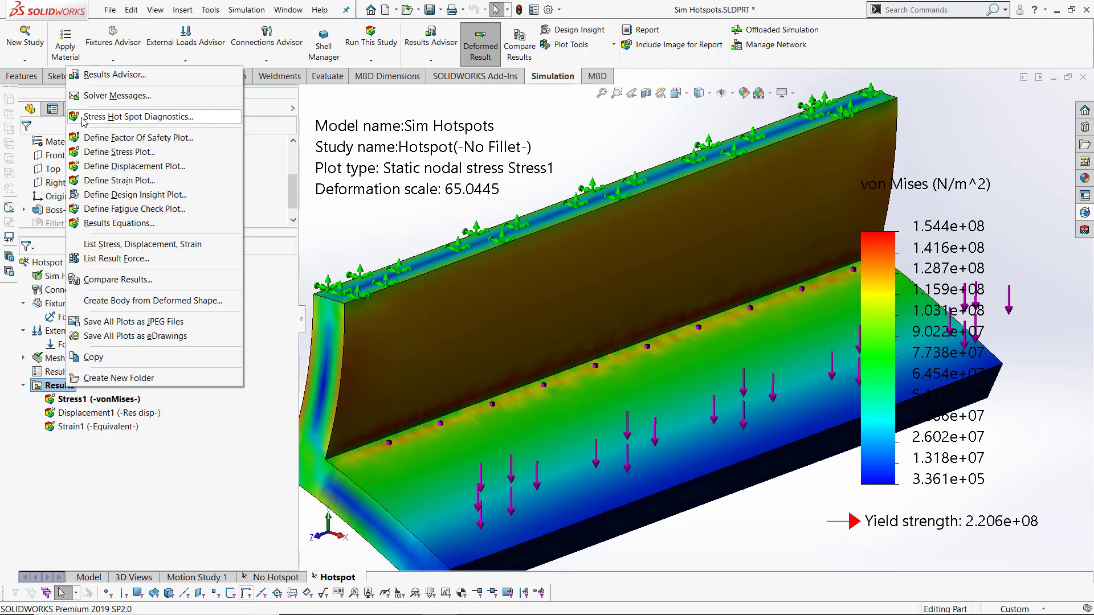
# Run Stress Hot Spot Diagnostics at sensitivity 74, detecting hot spots along the inner corner
pyautogui.click(141, 117)
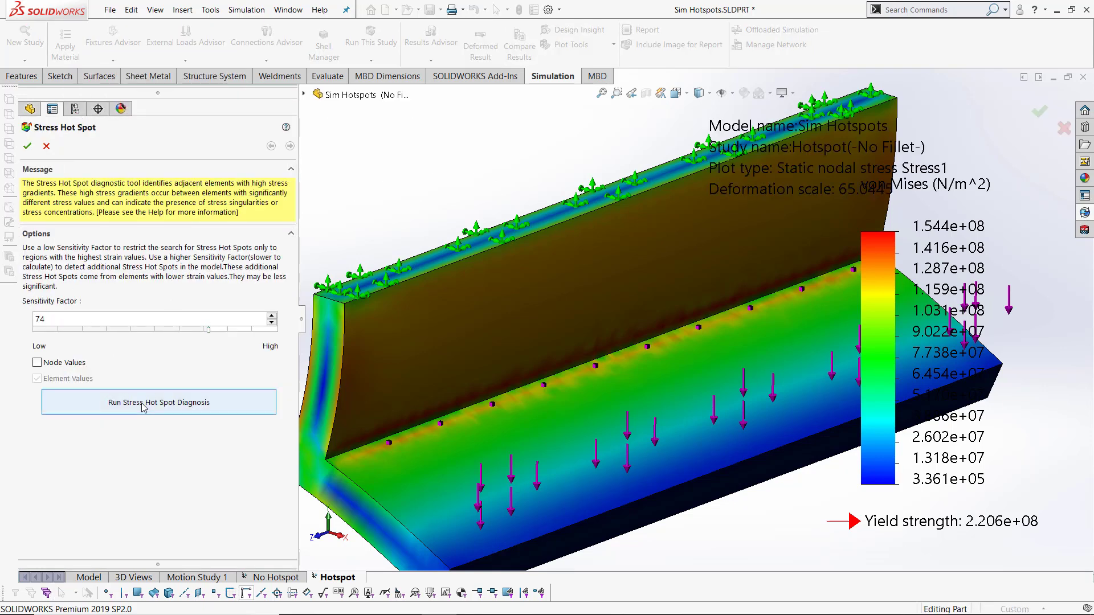
pyautogui.click(143, 402)
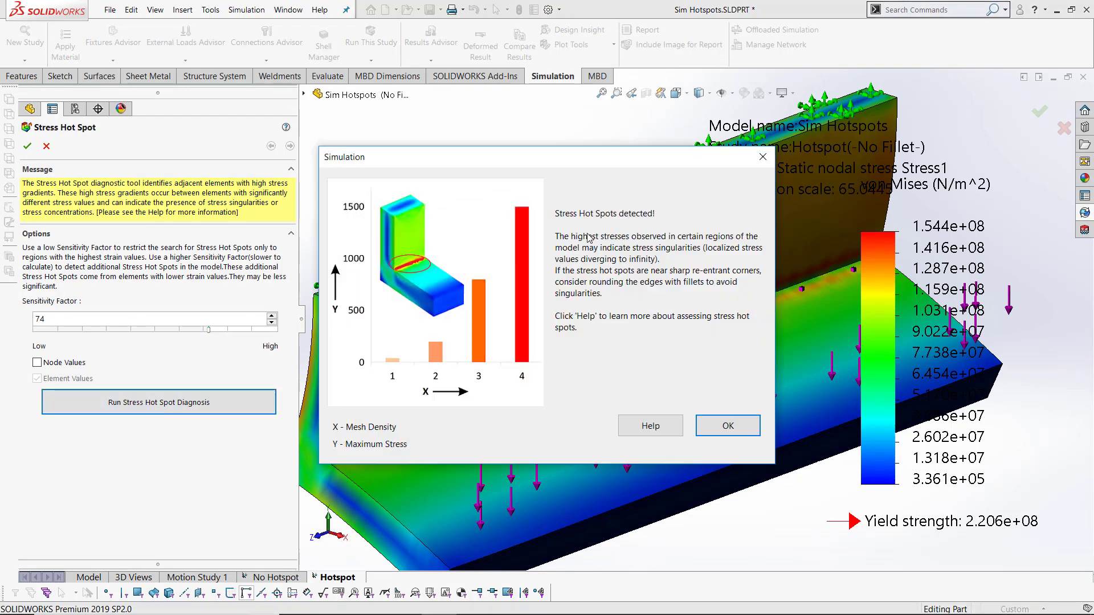
pyautogui.moveTo(641, 223)
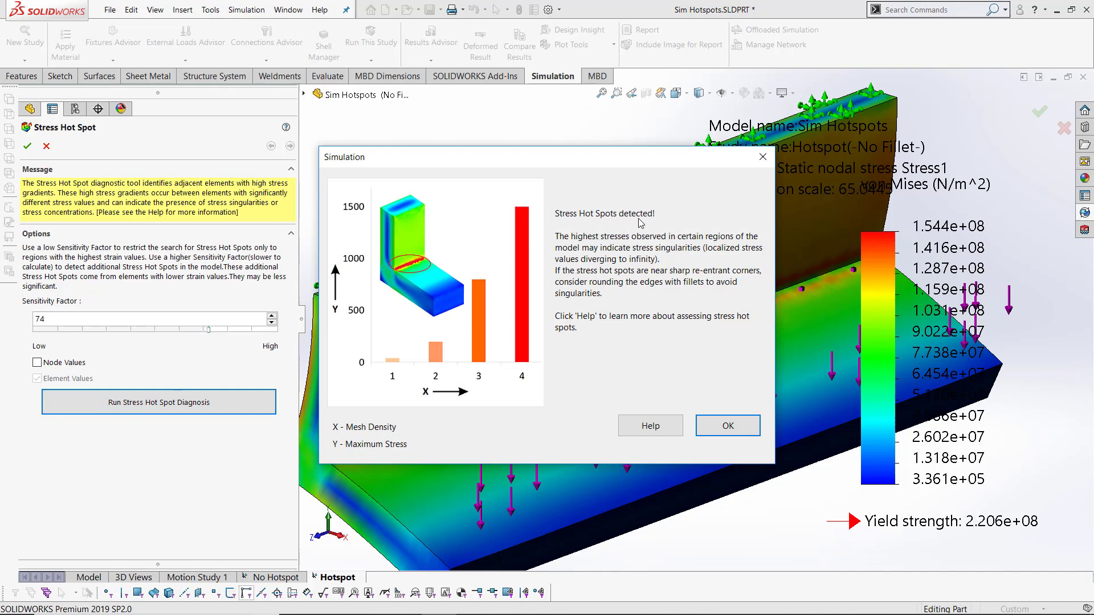
pyautogui.moveTo(646, 259)
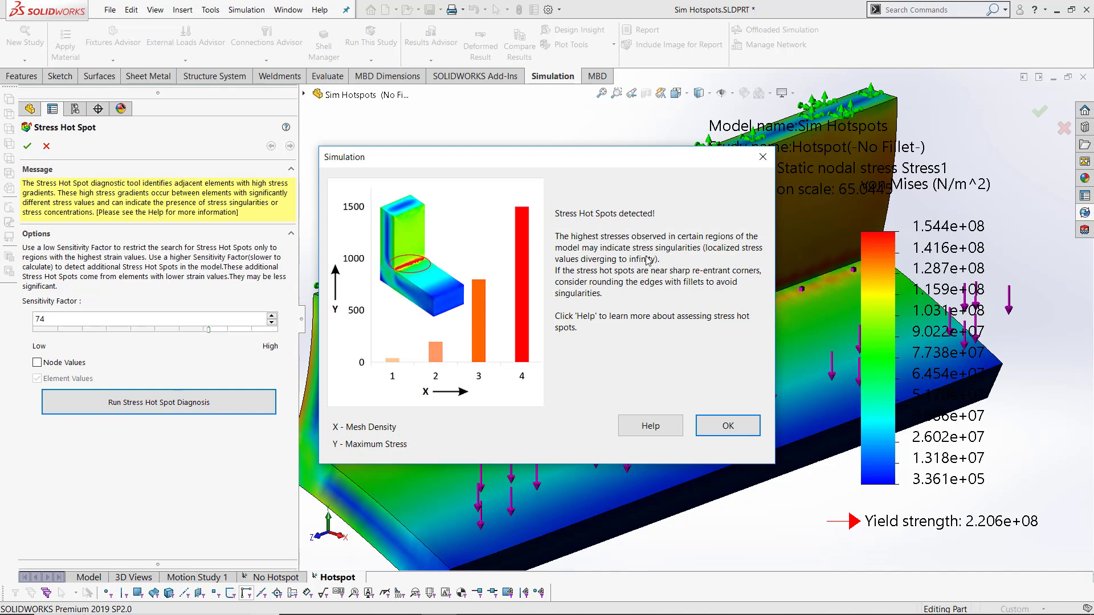
pyautogui.moveTo(665, 380)
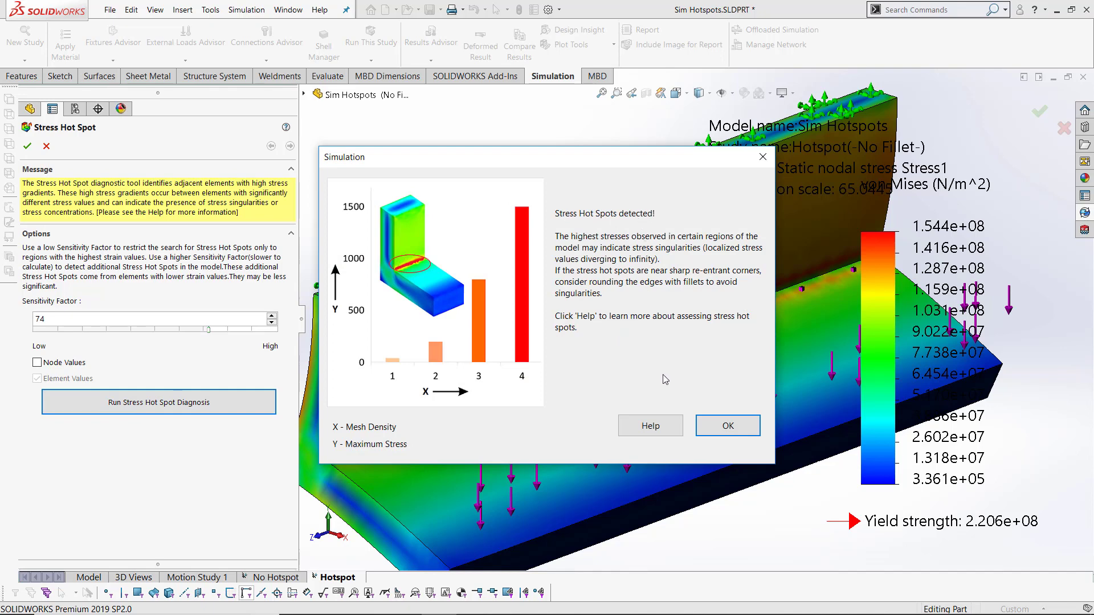
pyautogui.click(727, 426)
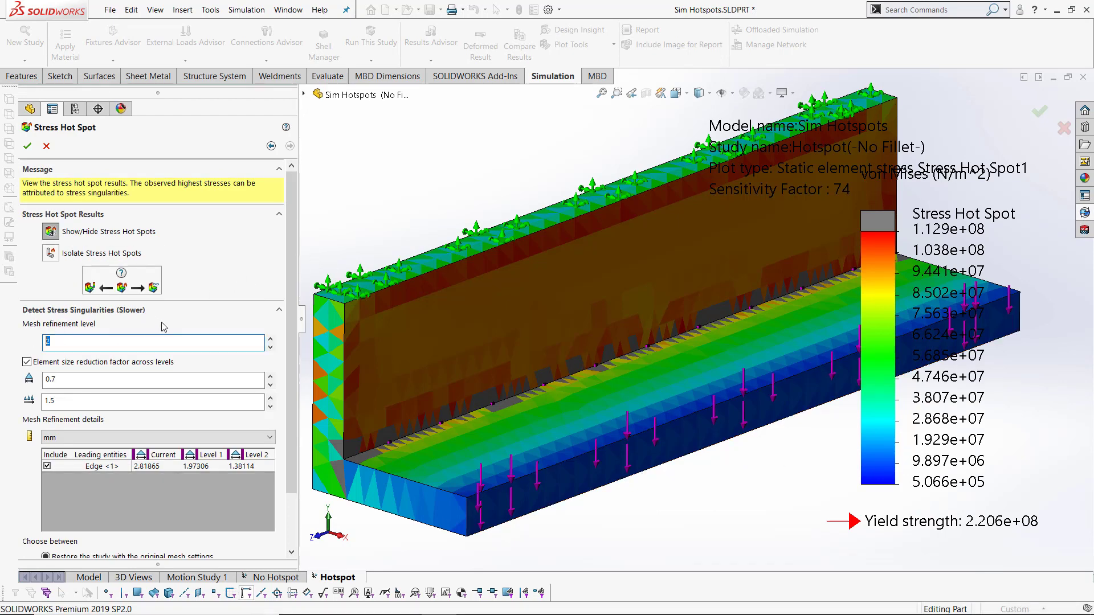
# Run the stress singularity diagnosis at mesh refinement level 3, confirming singularities on the corner edge
pyautogui.click(271, 336)
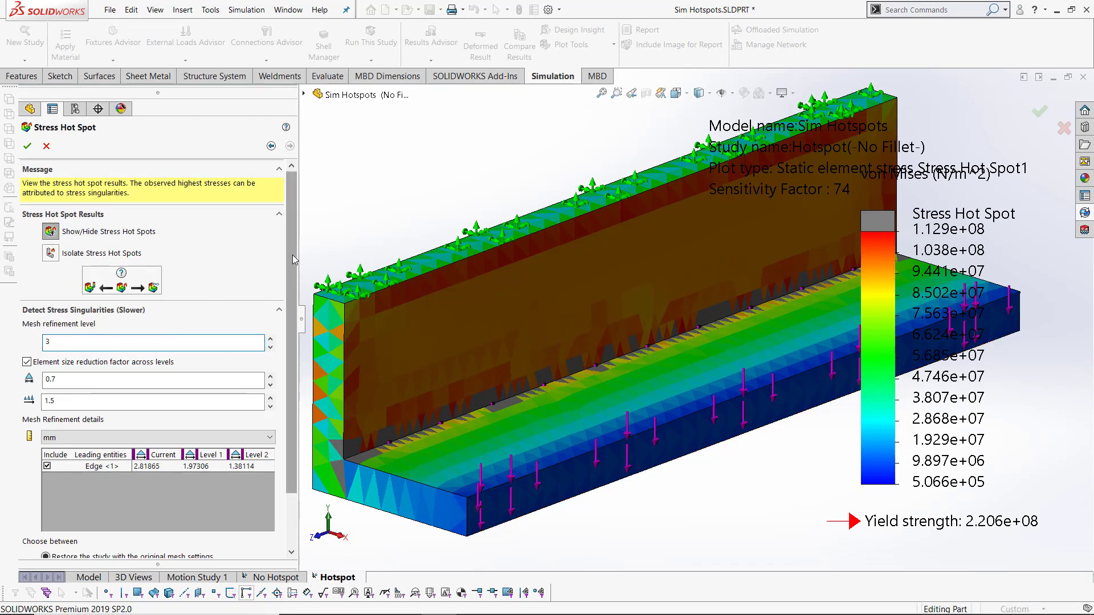
pyautogui.click(51, 235)
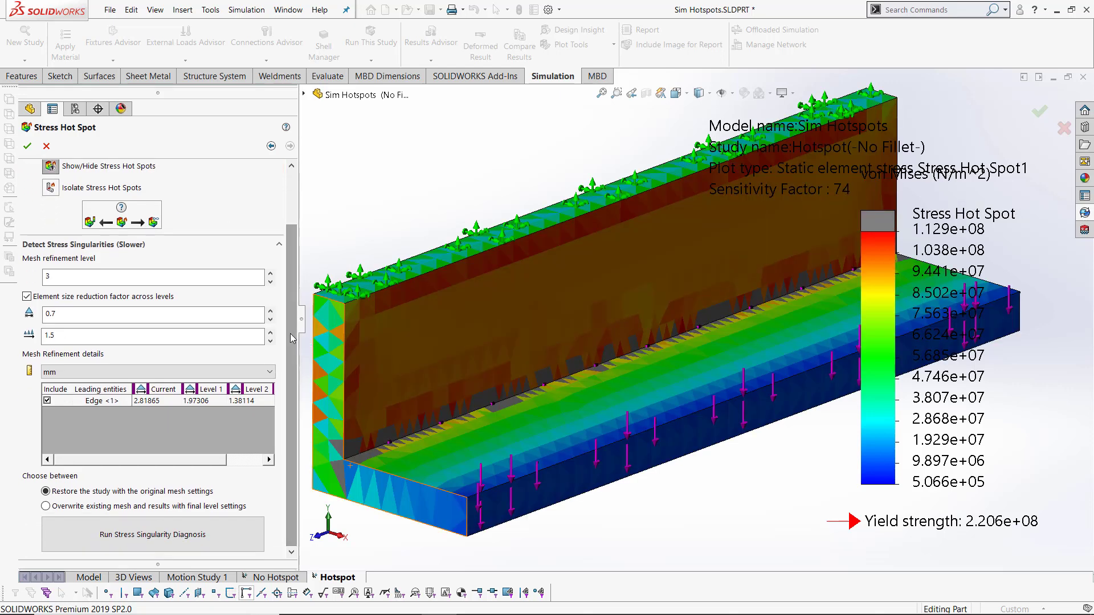
pyautogui.moveTo(6, 456)
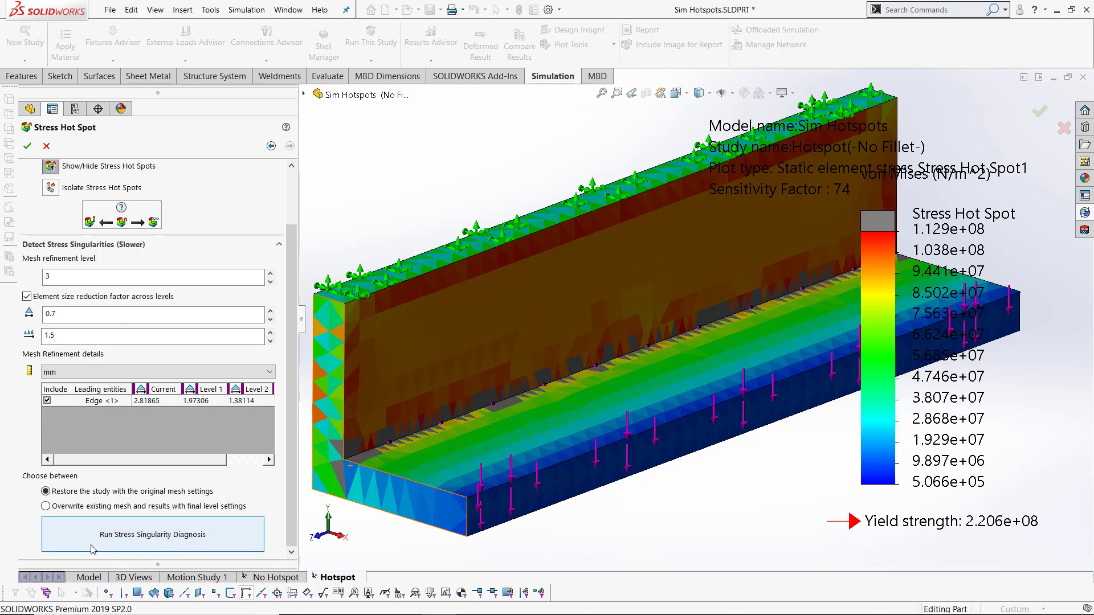
pyautogui.click(152, 534)
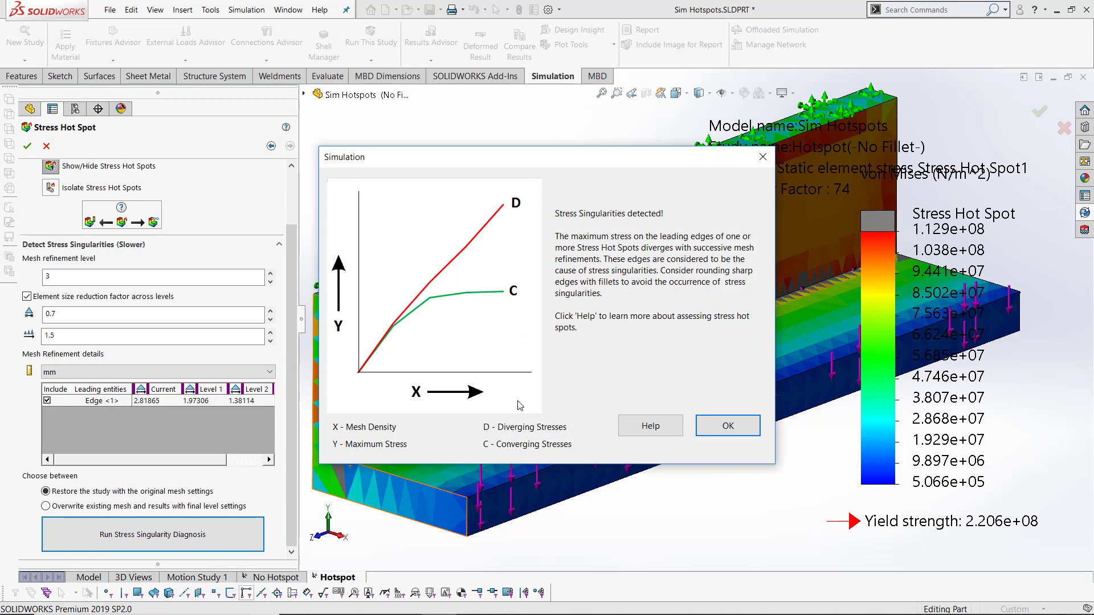
pyautogui.moveTo(428, 356)
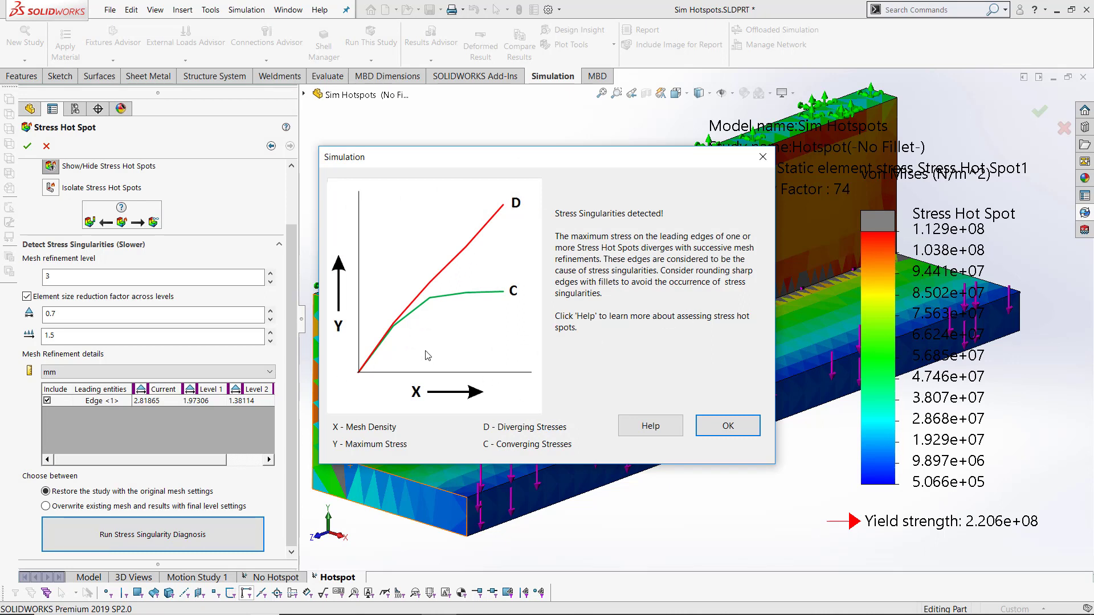
pyautogui.moveTo(712, 415)
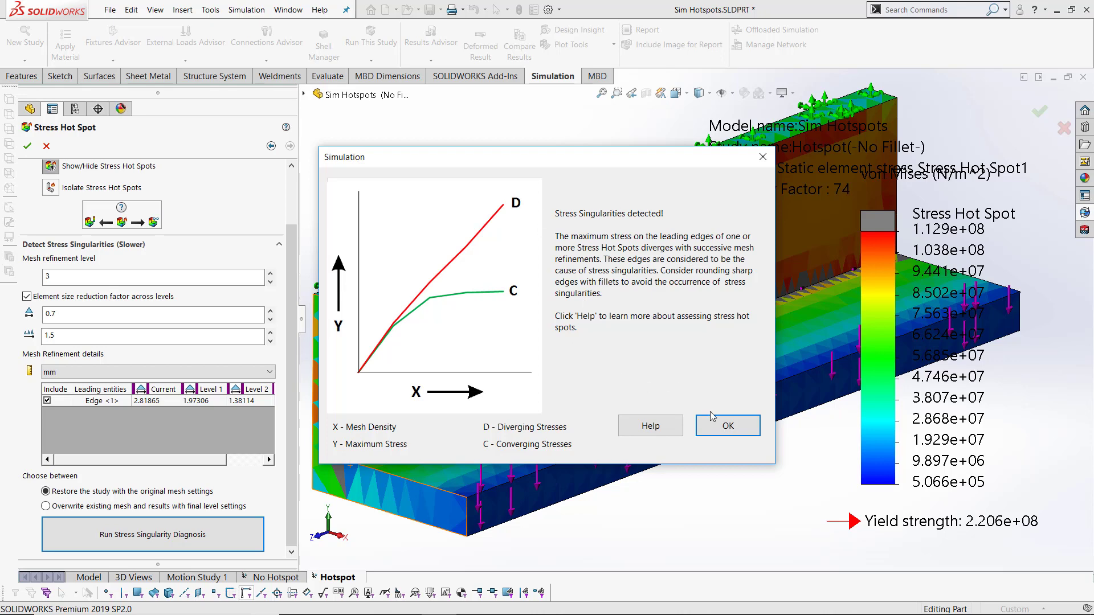
# Isolate the singular edge and plot its stress convergence graph, keeping the Stress Hot Spot1 result
pyautogui.click(727, 426)
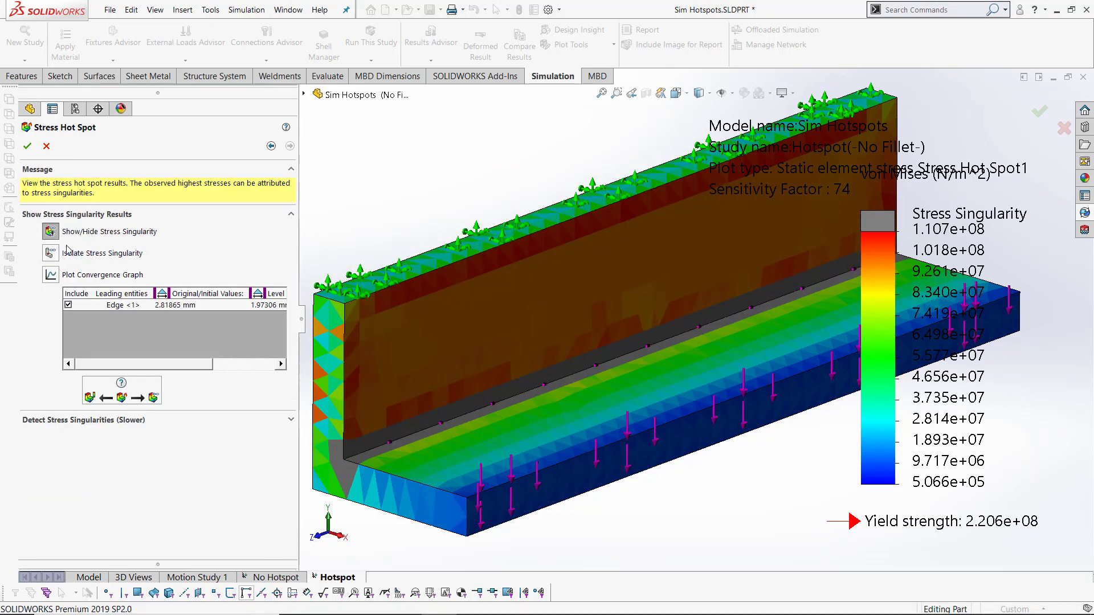
pyautogui.click(50, 252)
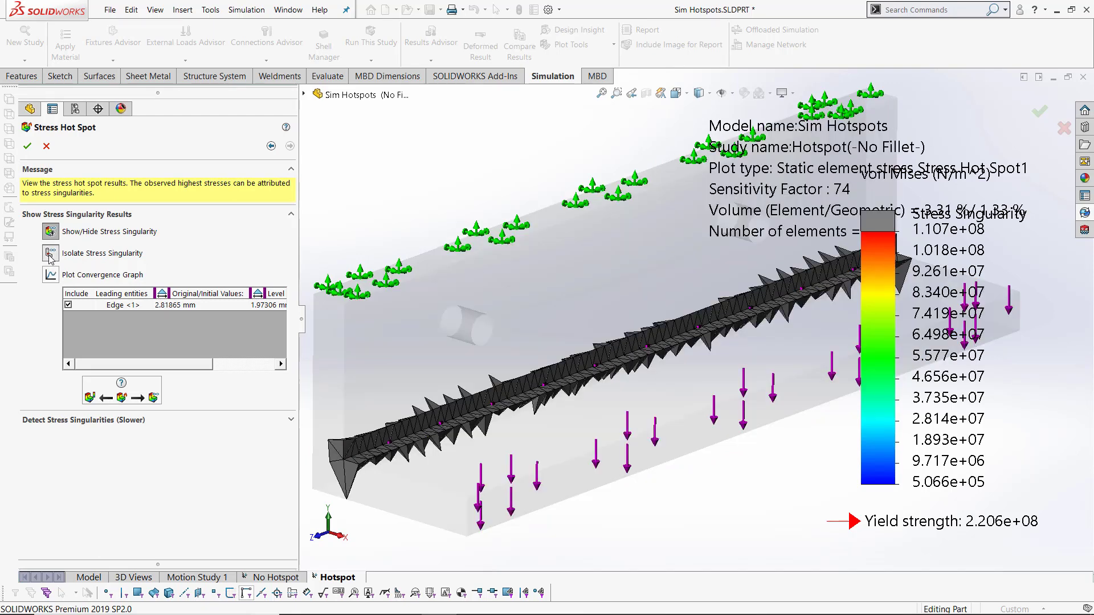
pyautogui.click(50, 274)
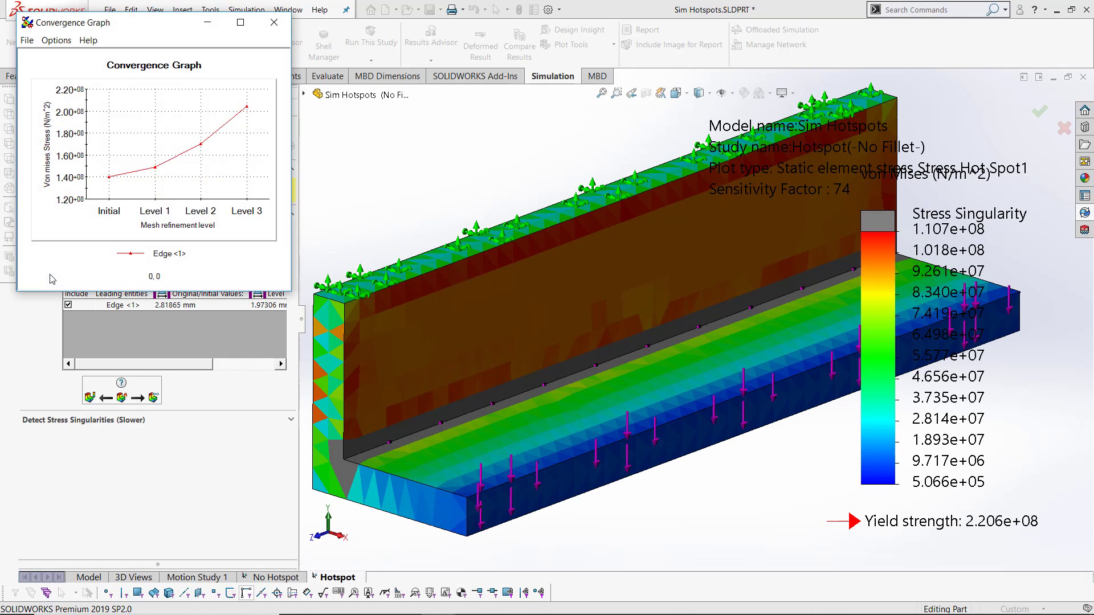
pyautogui.moveTo(253, 104)
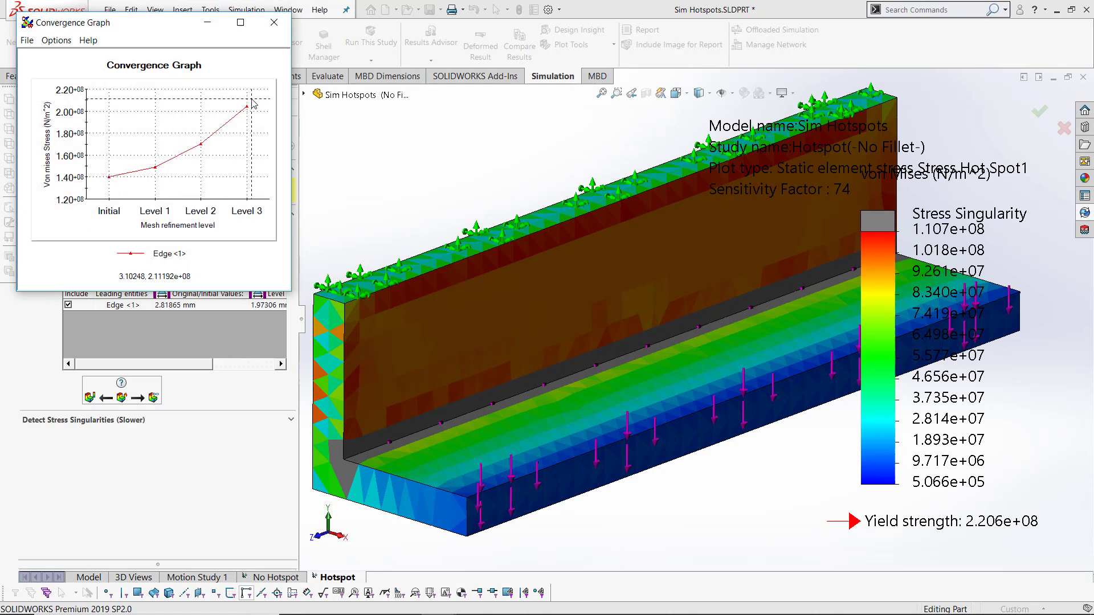
pyautogui.moveTo(254, 121)
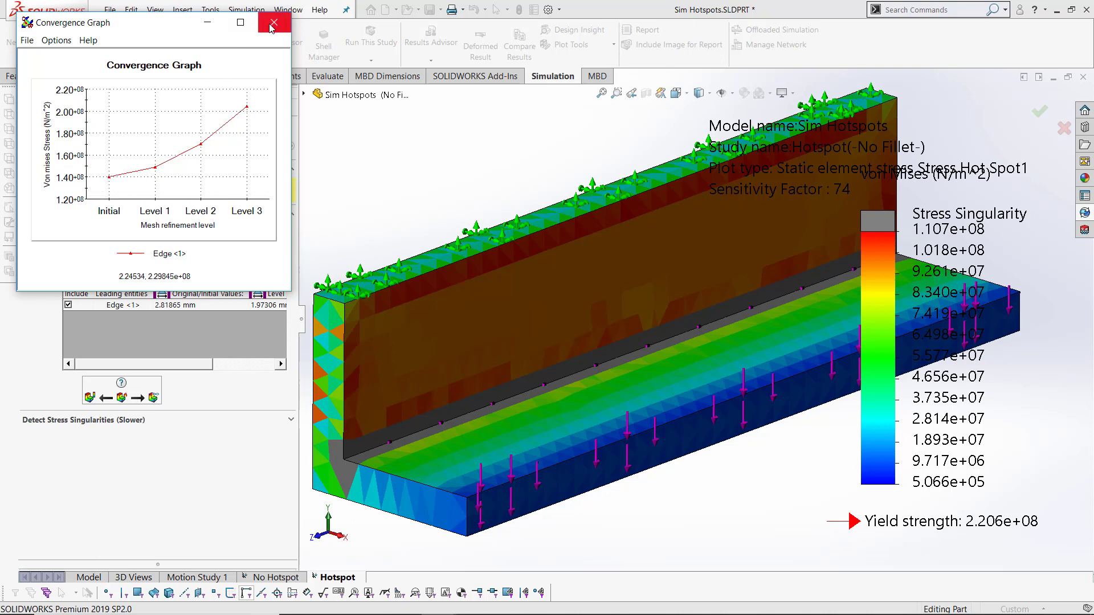
pyautogui.click(274, 22)
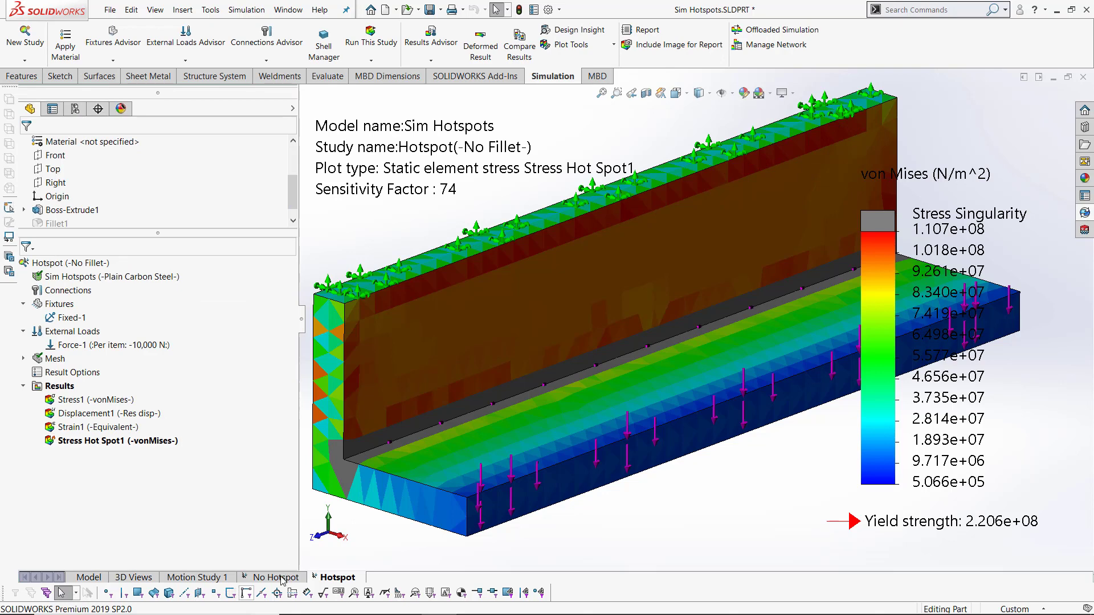
# Activate the filleted configuration for the No Hotspot study and run it
pyautogui.click(281, 576)
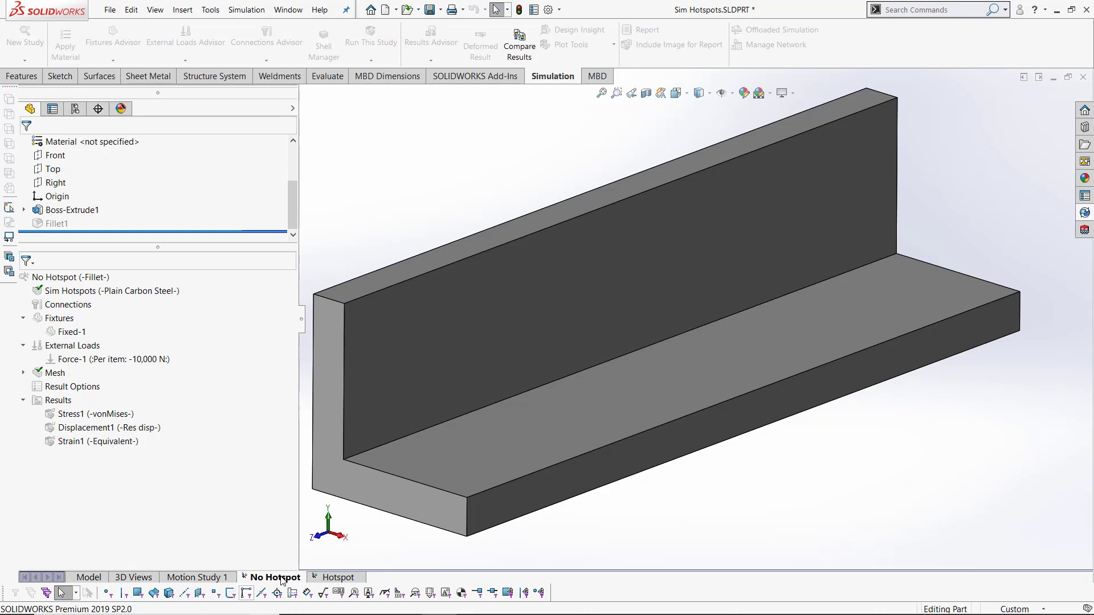
pyautogui.rightClick(55, 277)
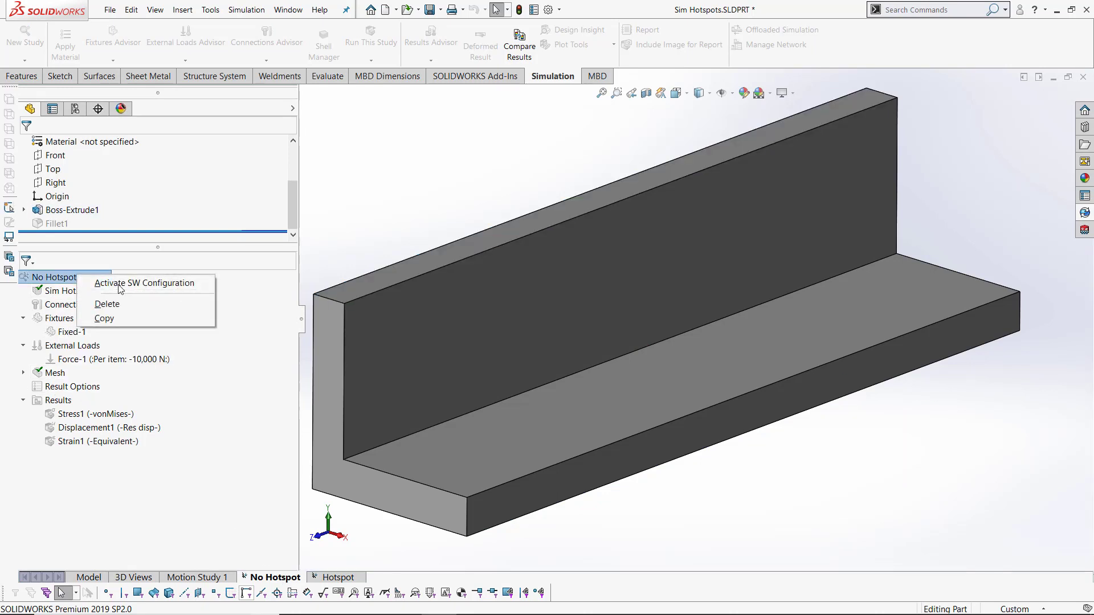
pyautogui.click(143, 282)
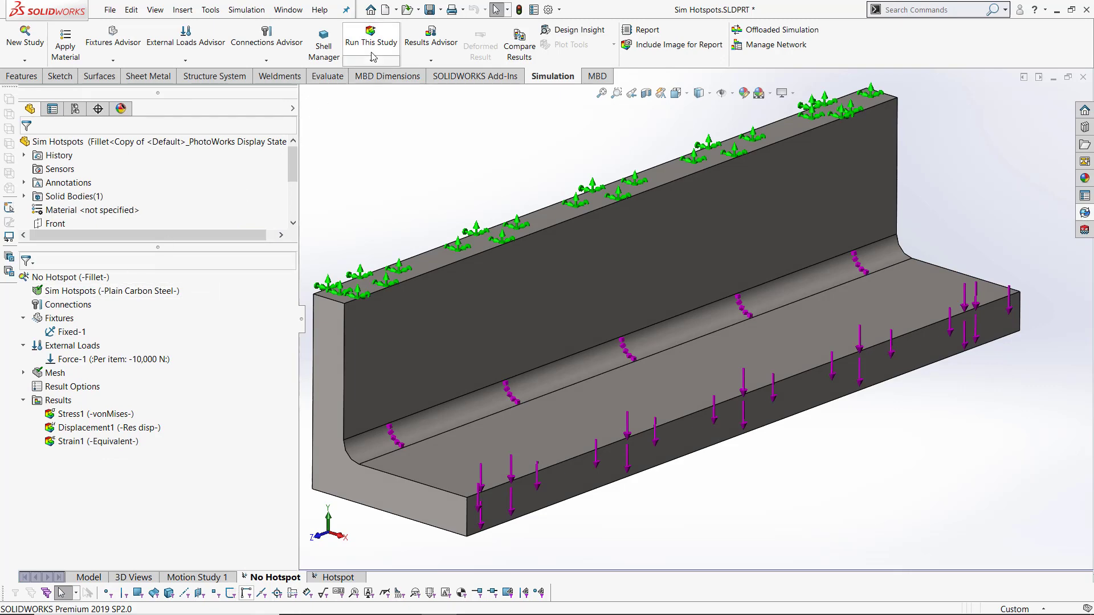
pyautogui.click(371, 41)
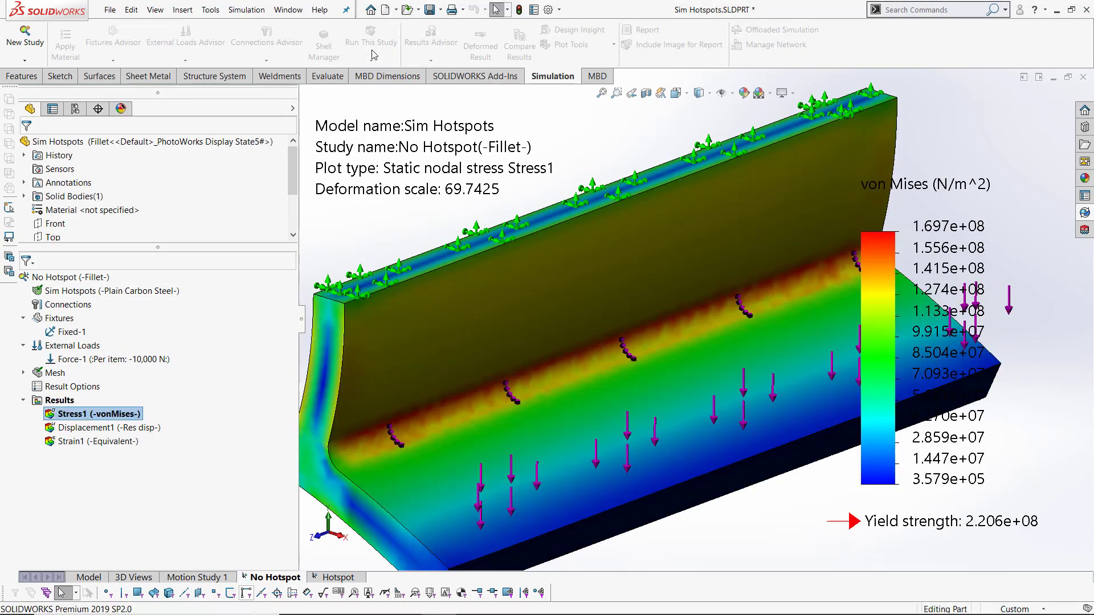
# Run Stress Hot Spot Diagnostics on the filleted results, which report no hot spots
pyautogui.click(480, 37)
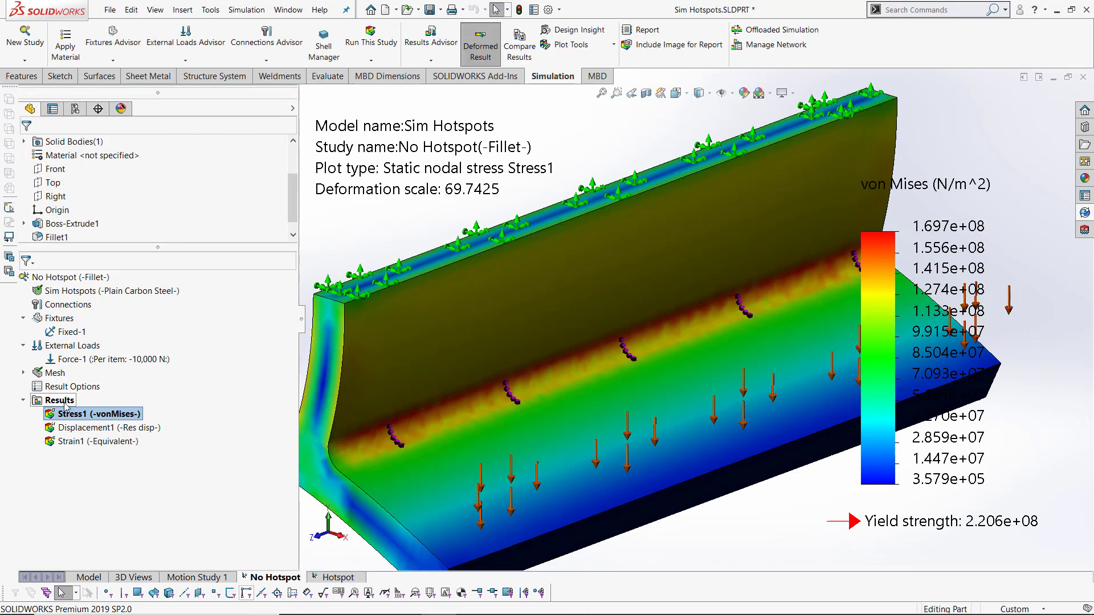
pyautogui.rightClick(57, 400)
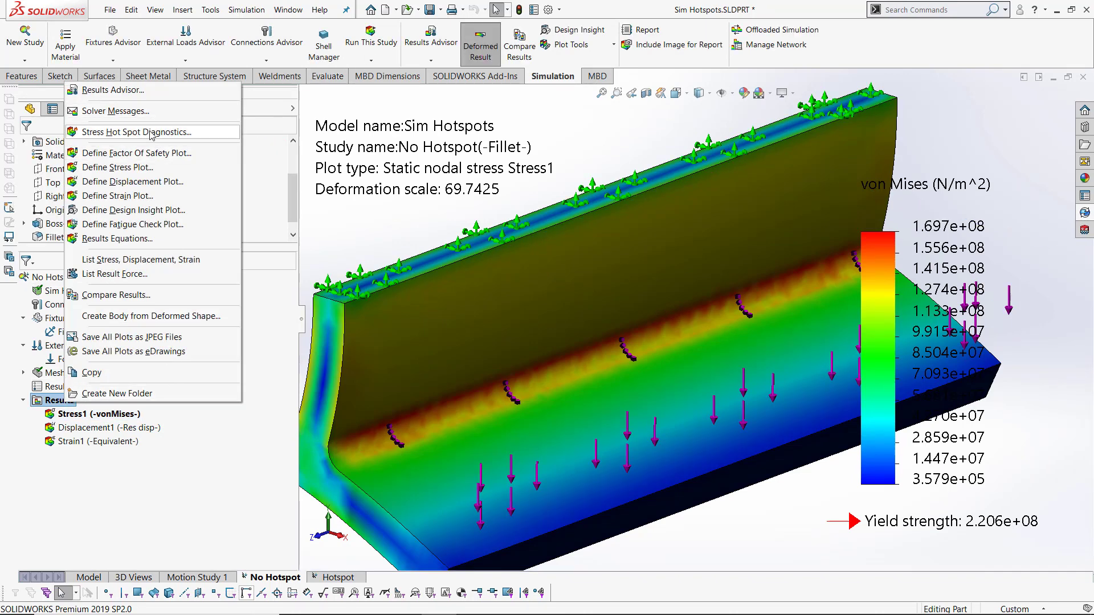
pyautogui.click(137, 132)
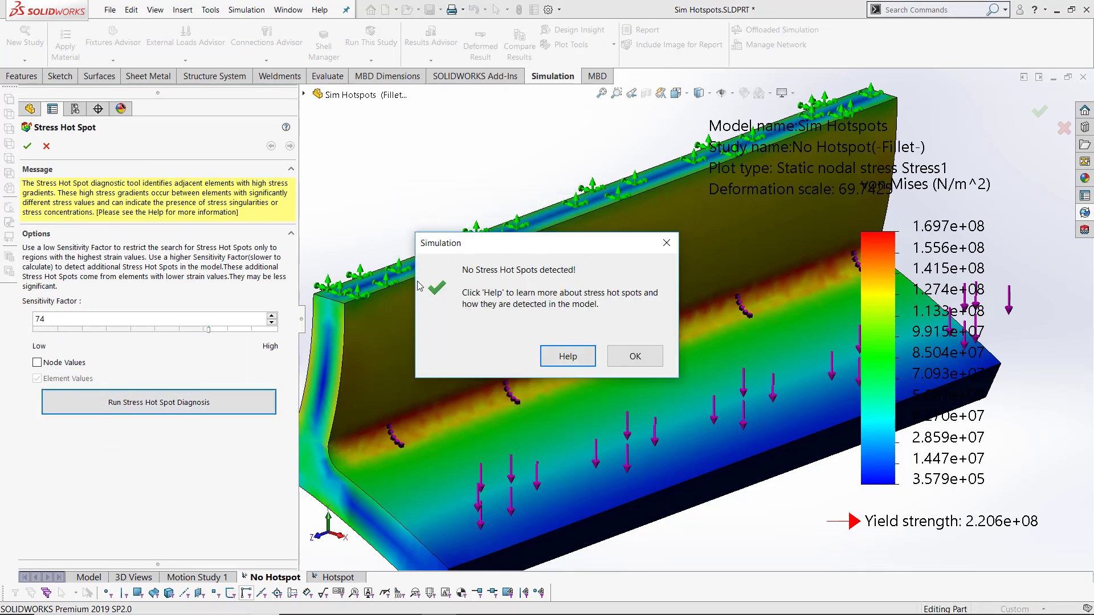
pyautogui.click(634, 356)
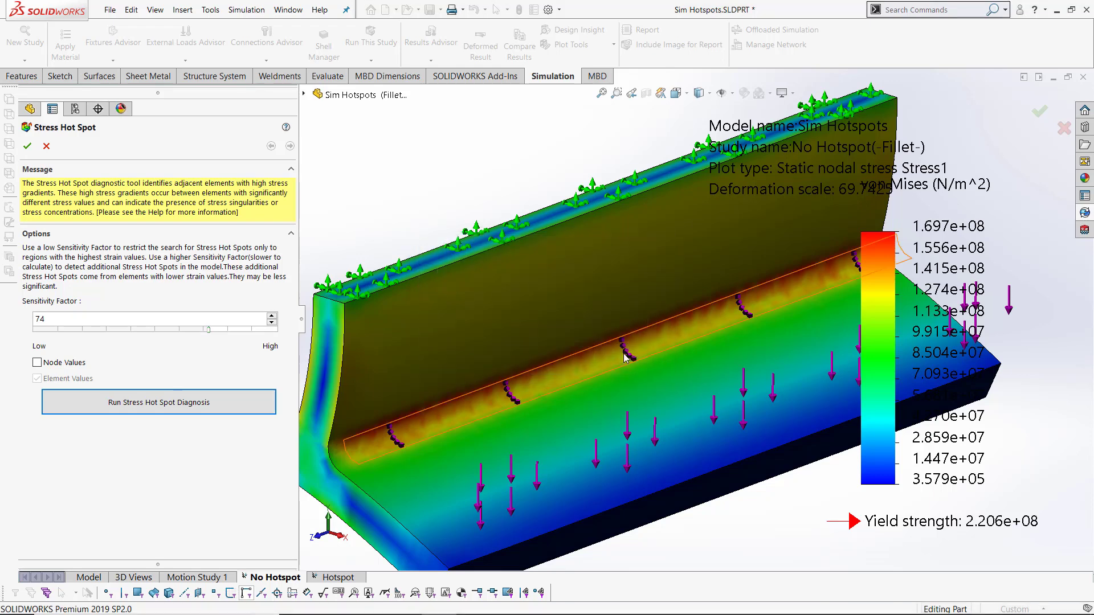